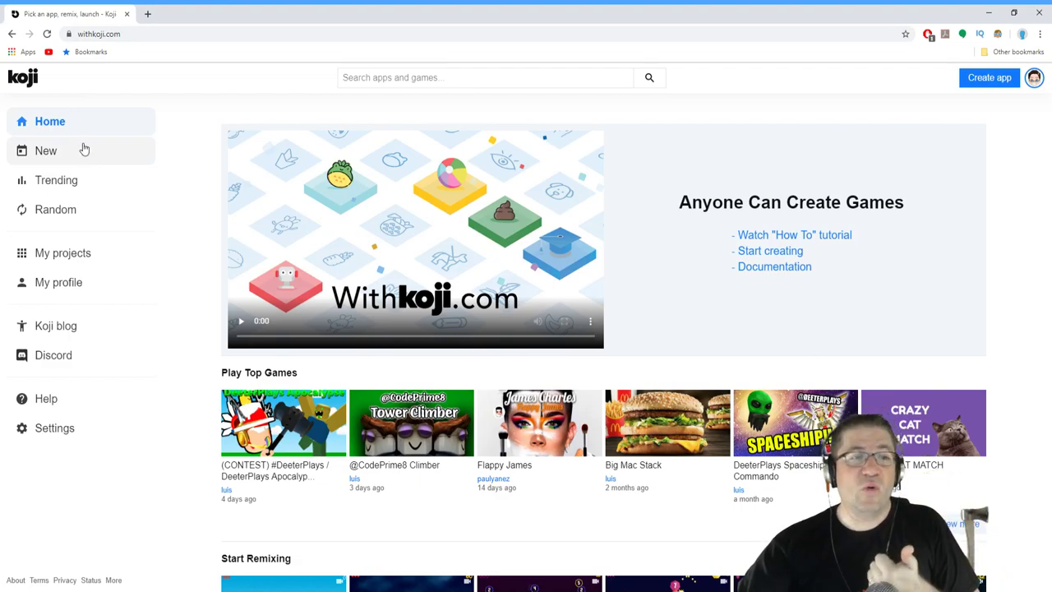
pyautogui.moveTo(138, 180)
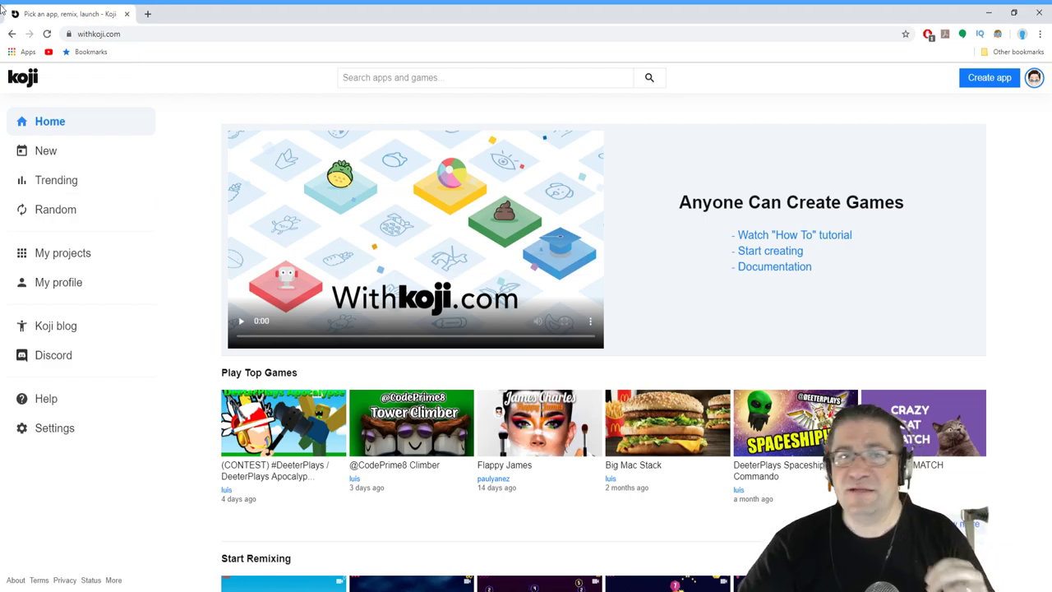
pyautogui.moveTo(519, 182)
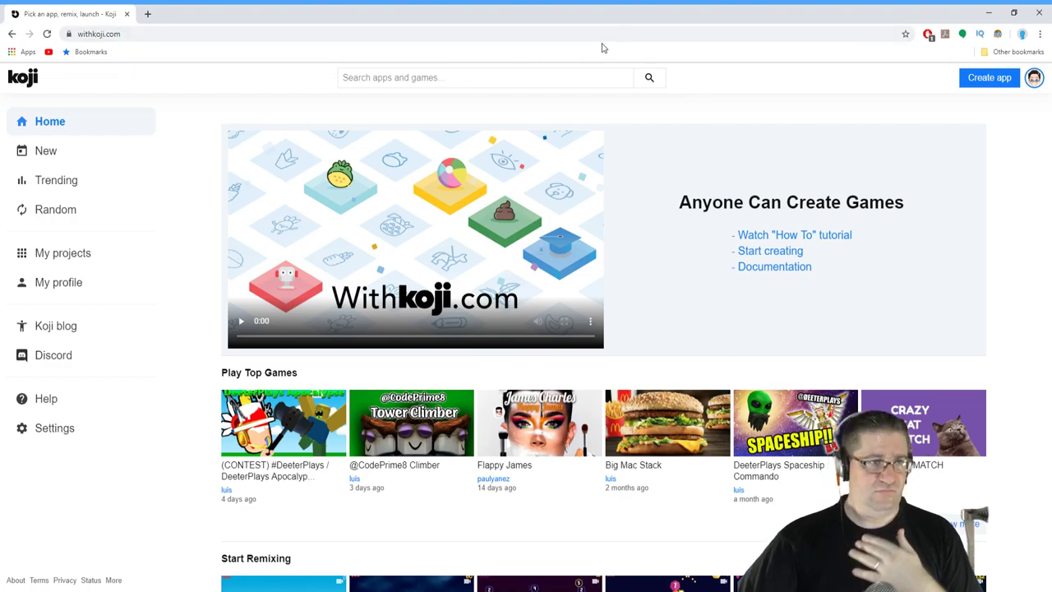
pyautogui.moveTo(569, 33)
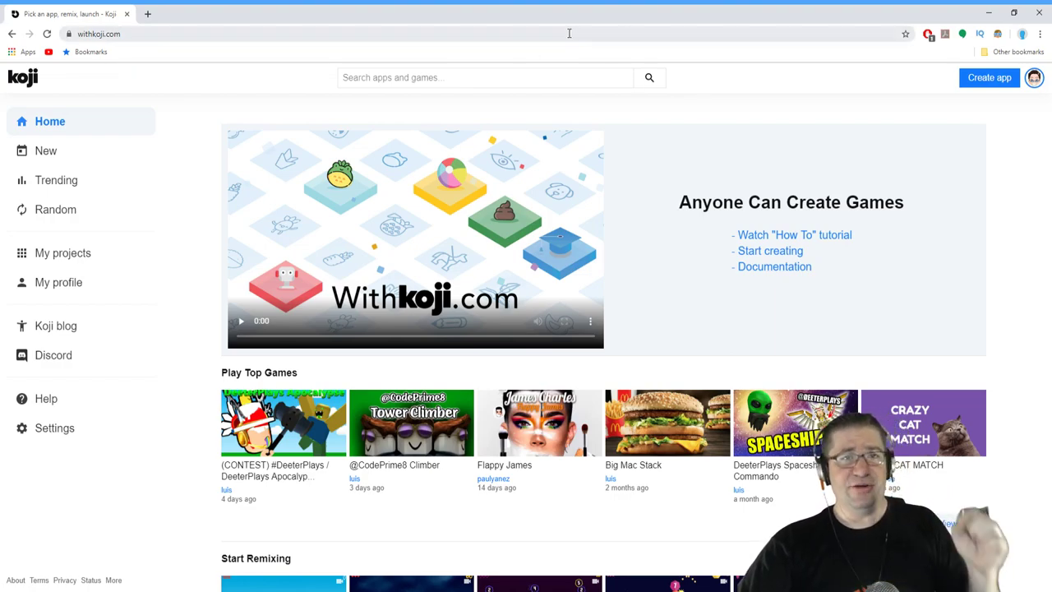